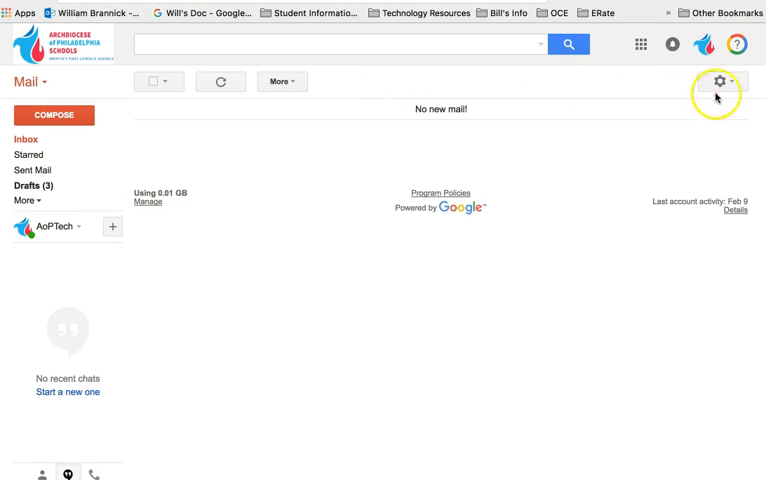
# - Open the full Gmail Settings page from the gear menu
pyautogui.click(718, 80)
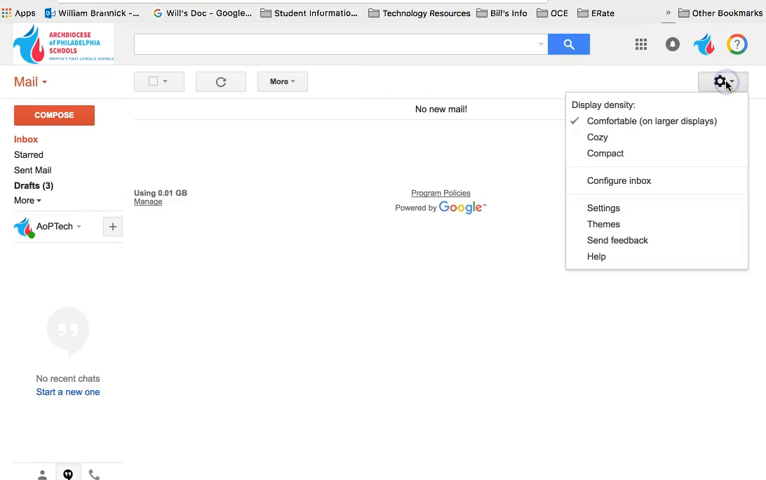
pyautogui.moveTo(620, 180)
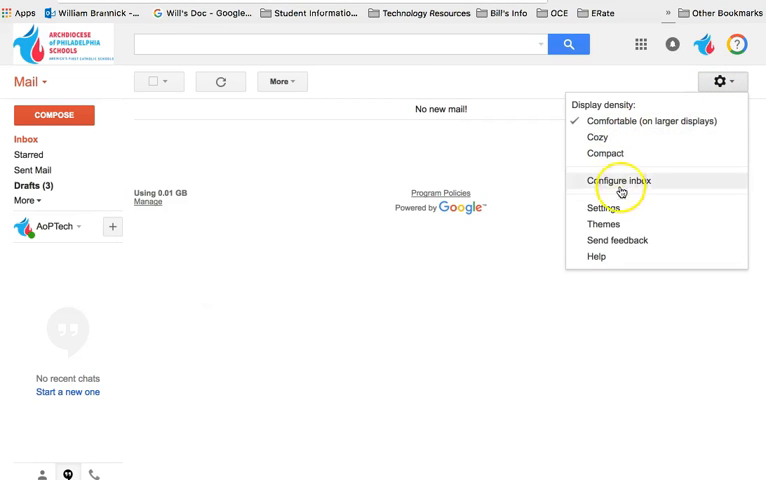
pyautogui.moveTo(604, 208)
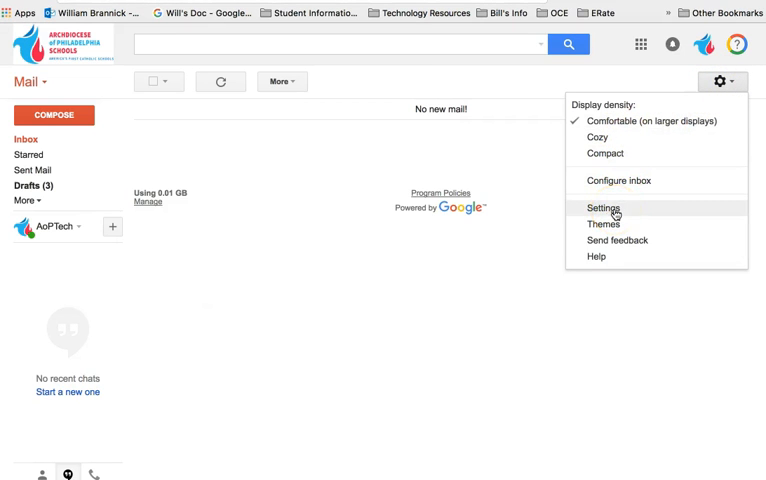
pyautogui.click(604, 208)
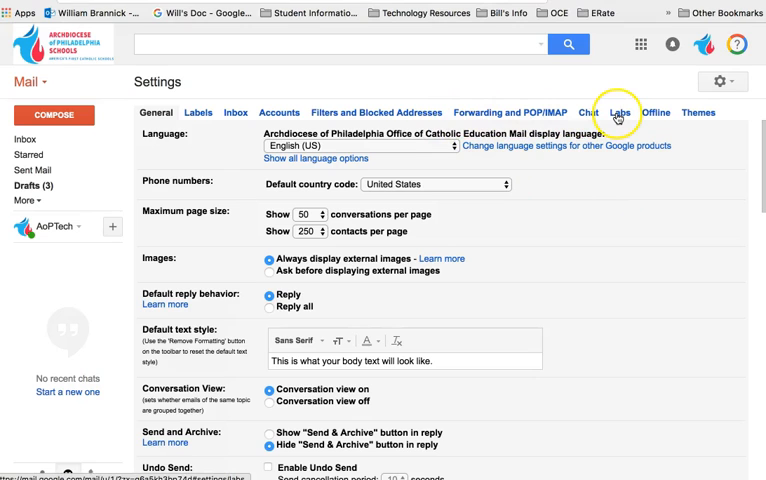
# - Enable the Canned Responses lab on the Labs tab and save the changes
pyautogui.click(618, 112)
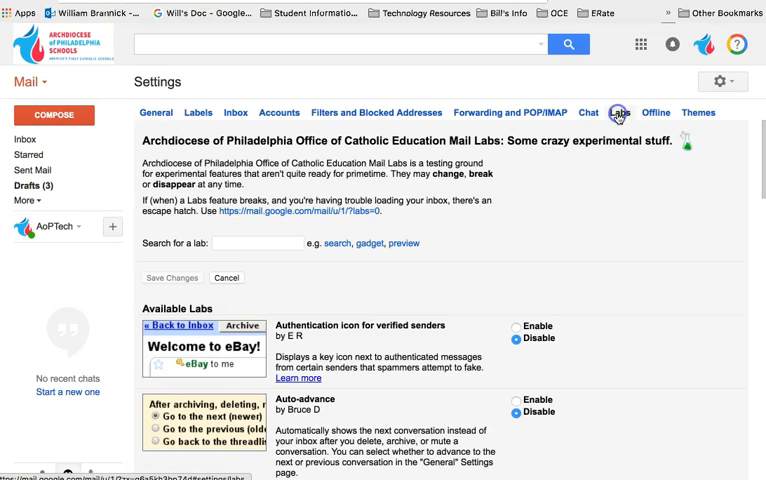
pyautogui.moveTo(600, 162)
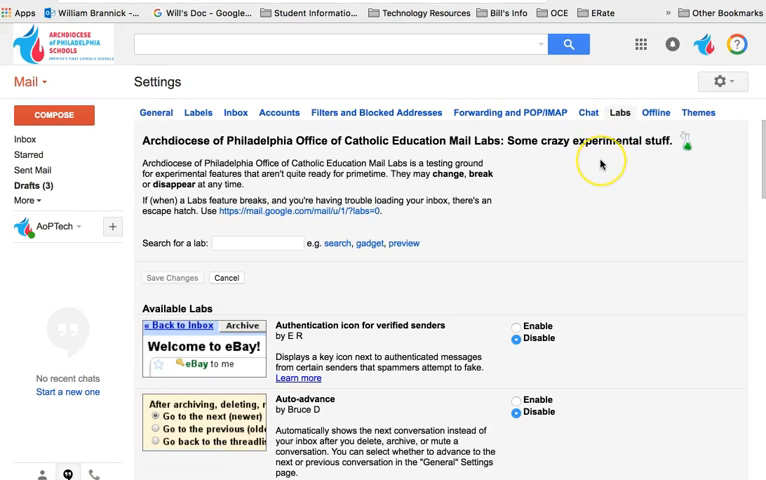
pyautogui.scroll(-3)
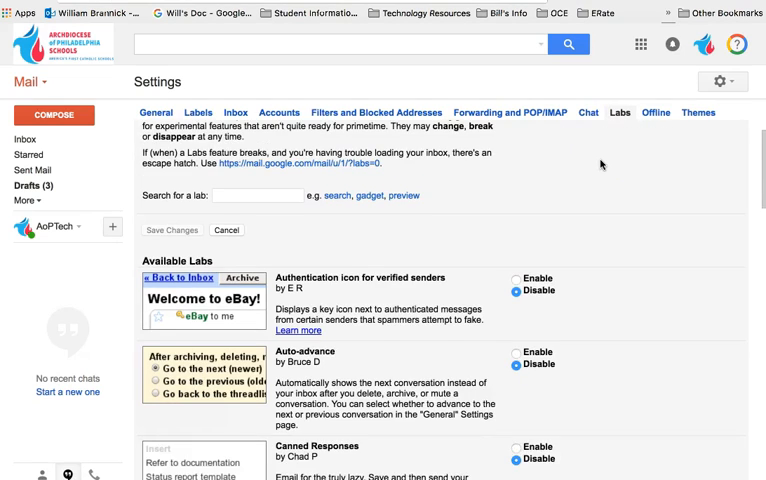
pyautogui.scroll(-3)
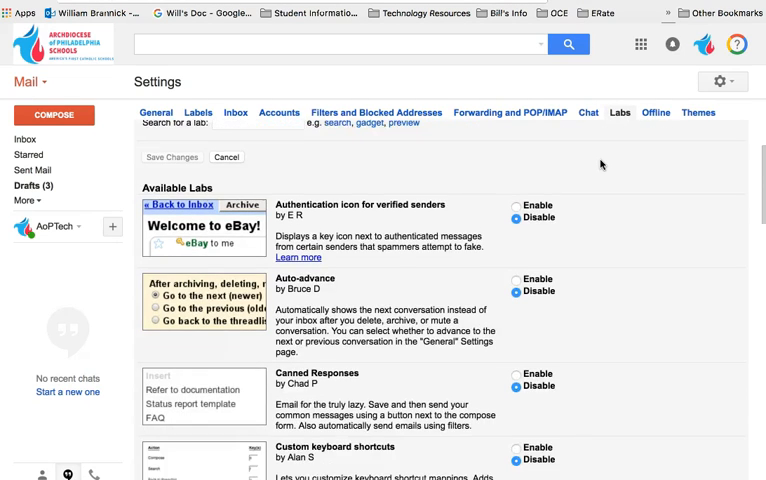
pyautogui.scroll(-3)
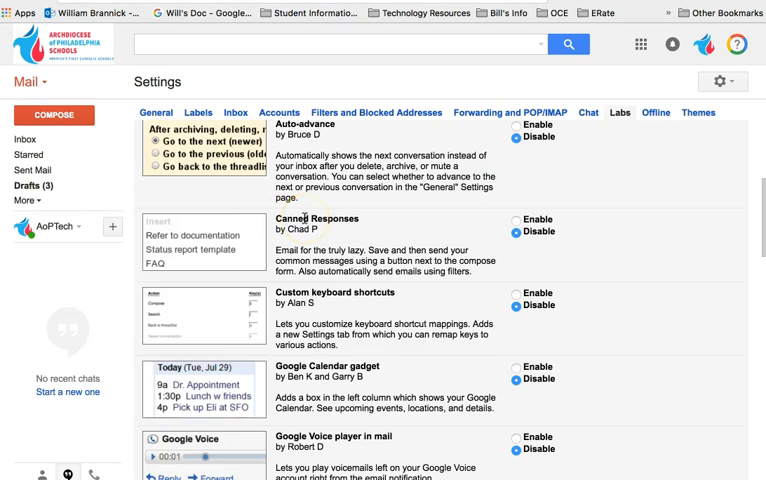
pyautogui.moveTo(448, 226)
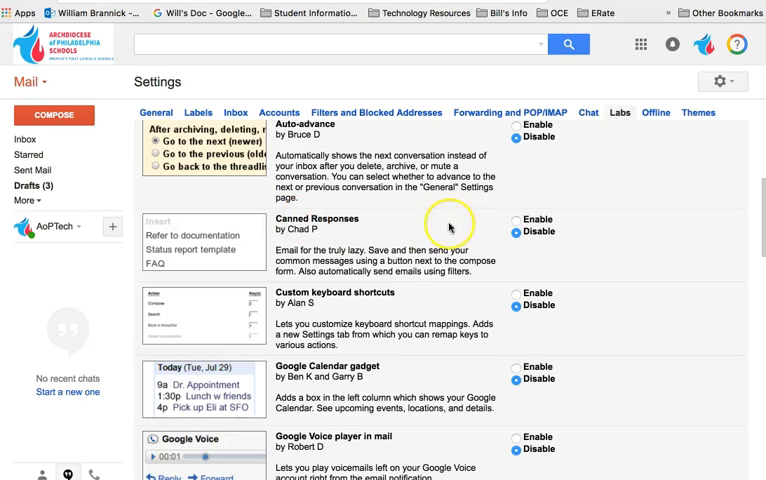
pyautogui.click(516, 220)
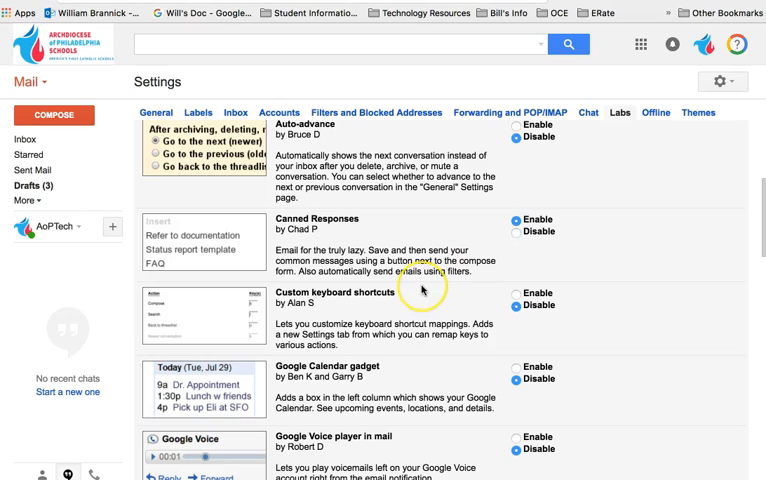
pyautogui.scroll(-3)
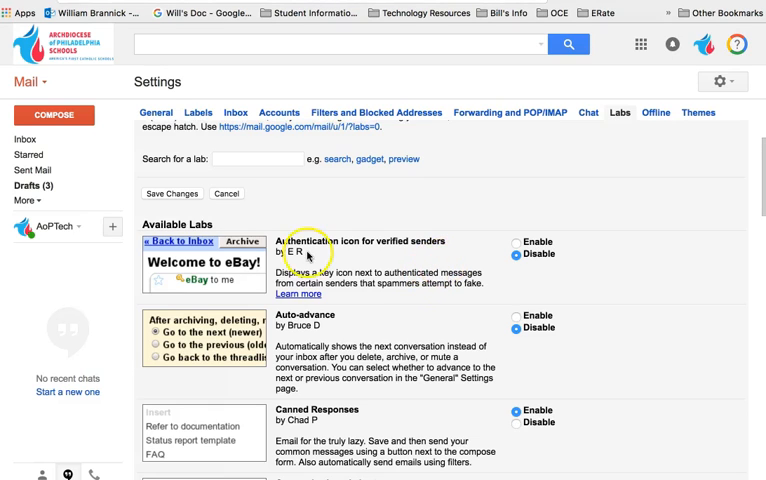
pyautogui.moveTo(310, 258)
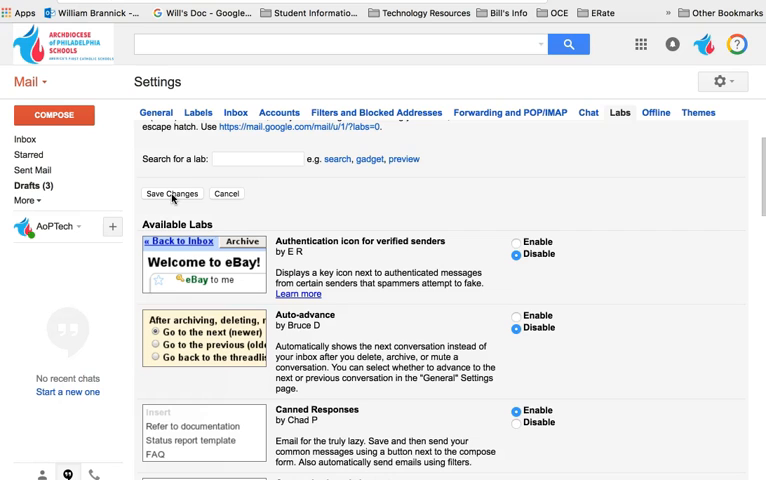
pyautogui.click(172, 192)
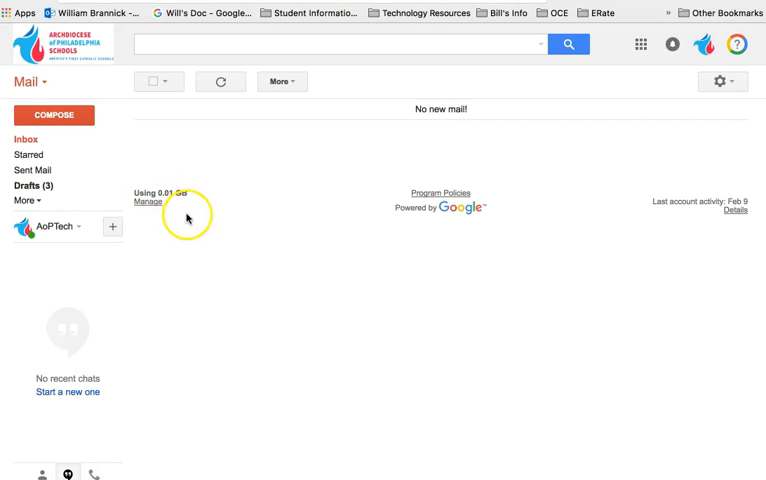
pyautogui.moveTo(192, 212)
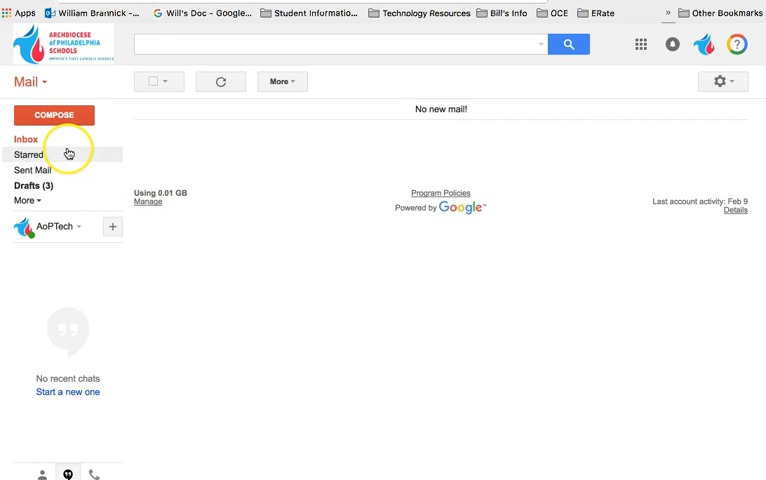
# - Start a new message and view its canned responses choices under More options
pyautogui.click(52, 116)
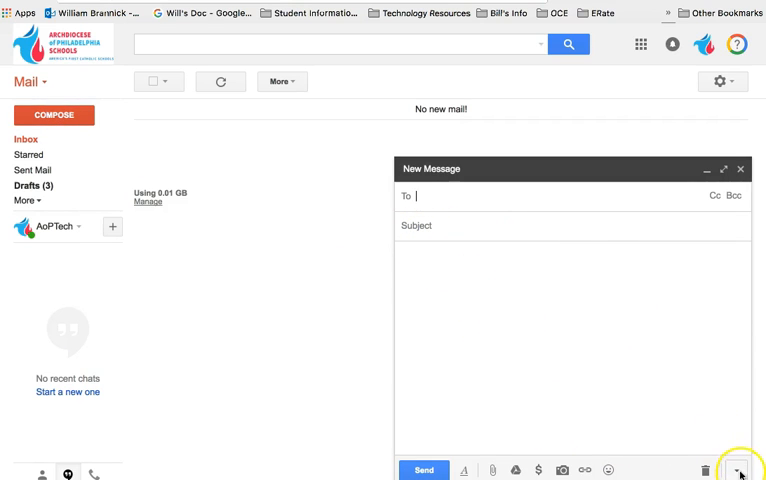
pyautogui.moveTo(738, 468)
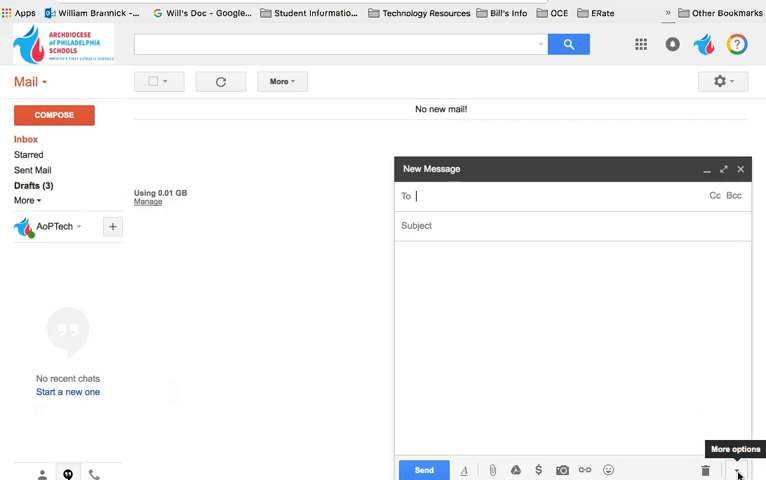
pyautogui.click(736, 470)
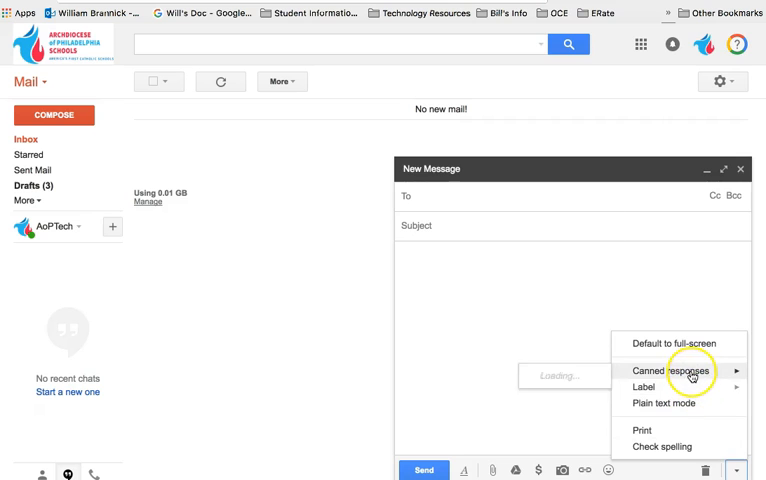
pyautogui.click(670, 372)
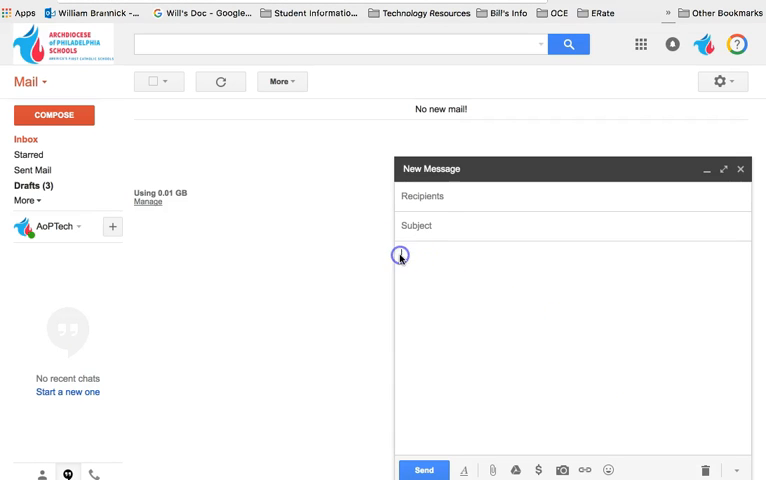
# - Fill the message body with the weekly look-back letter to the School Community
pyautogui.click(400, 256)
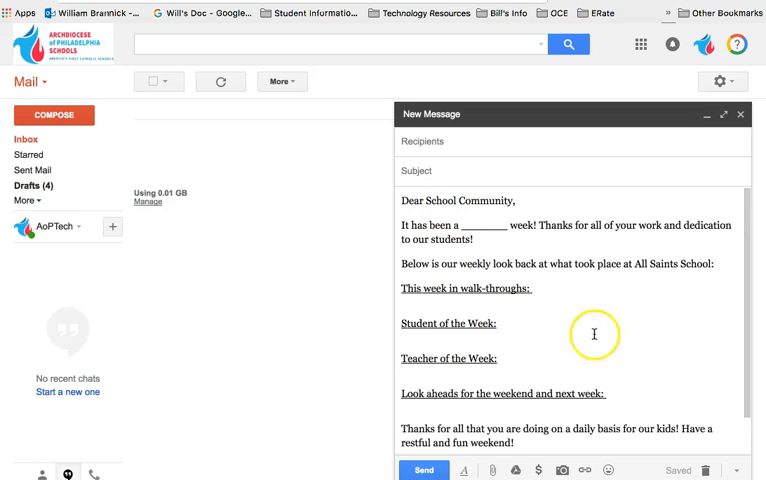
pyautogui.moveTo(736, 470)
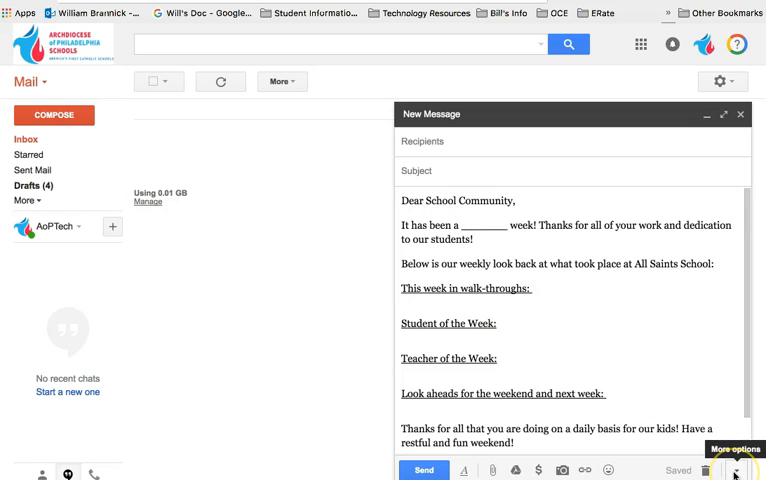
# - Save the letter as a new canned response named 'Weekly Email'
pyautogui.click(736, 470)
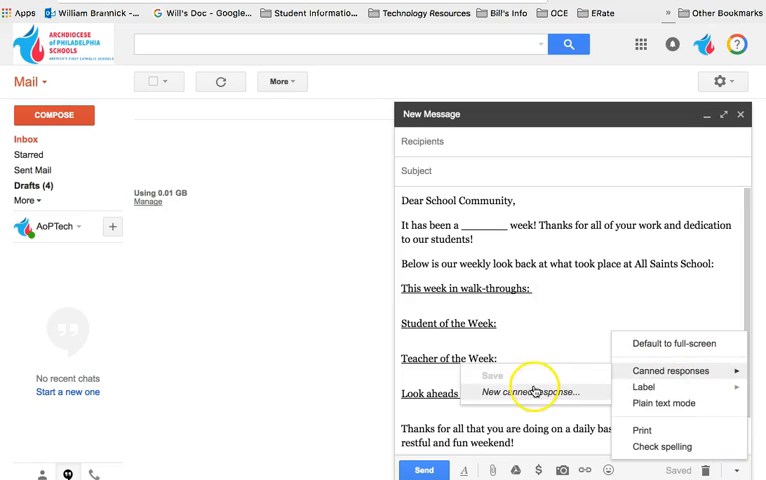
pyautogui.moveTo(536, 392)
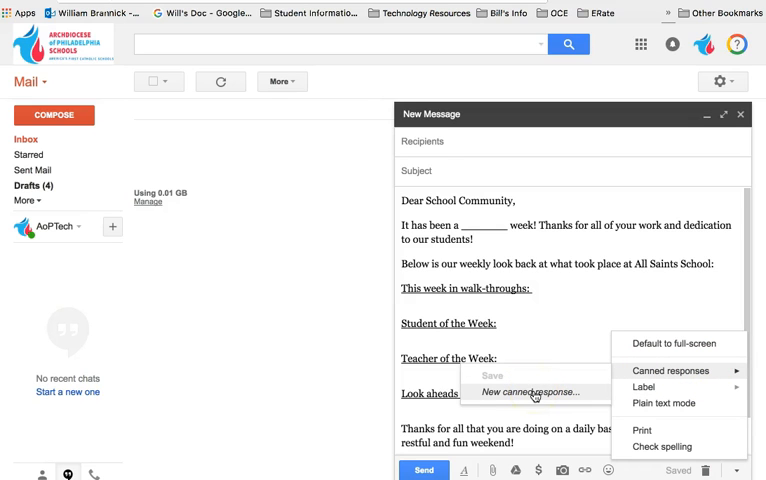
pyautogui.click(532, 392)
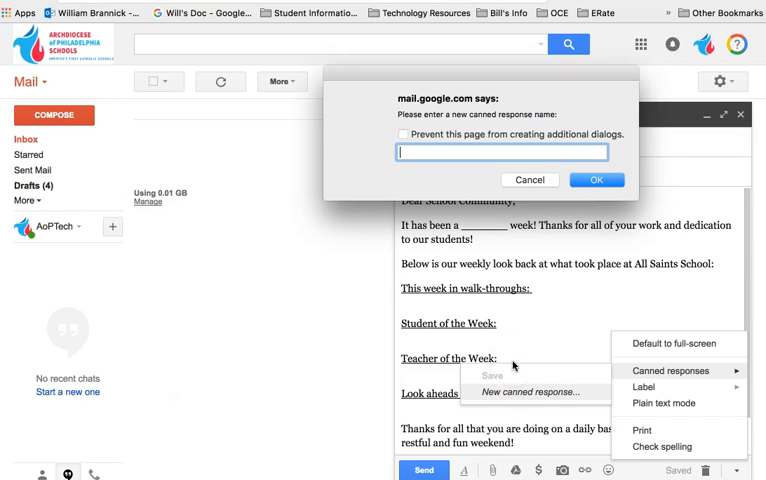
pyautogui.click(504, 152)
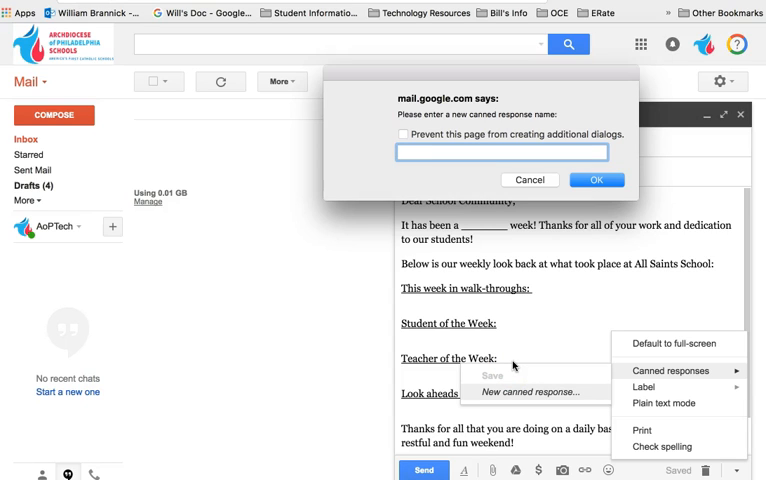
pyautogui.write('Weekly')
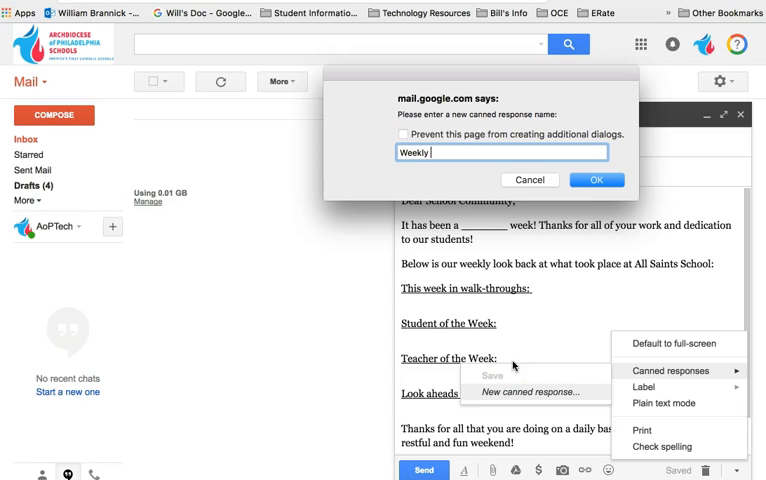
pyautogui.write('Email')
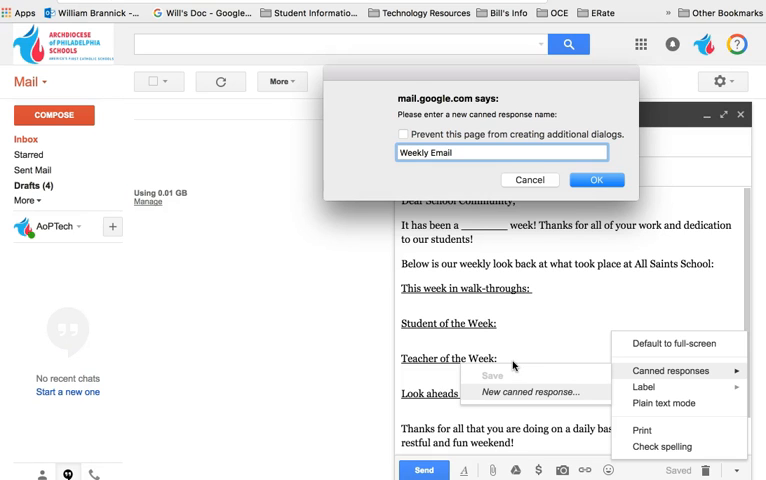
pyautogui.click(596, 180)
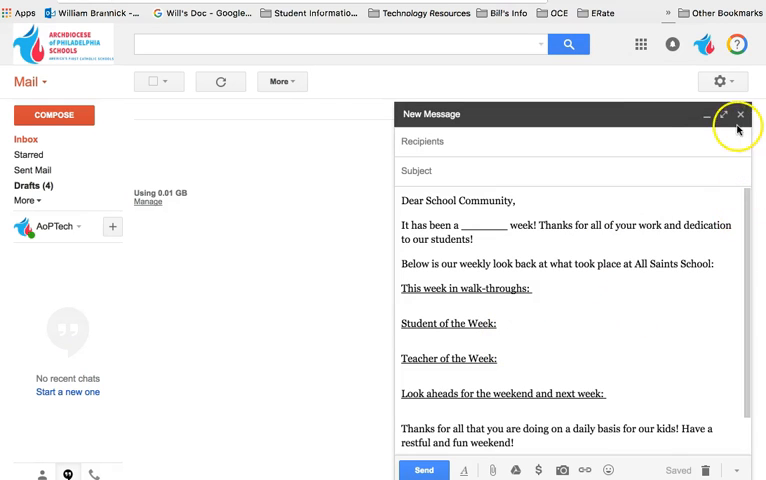
# - Close the draft, start a new message and show its canned responses list with Weekly Email
pyautogui.click(740, 114)
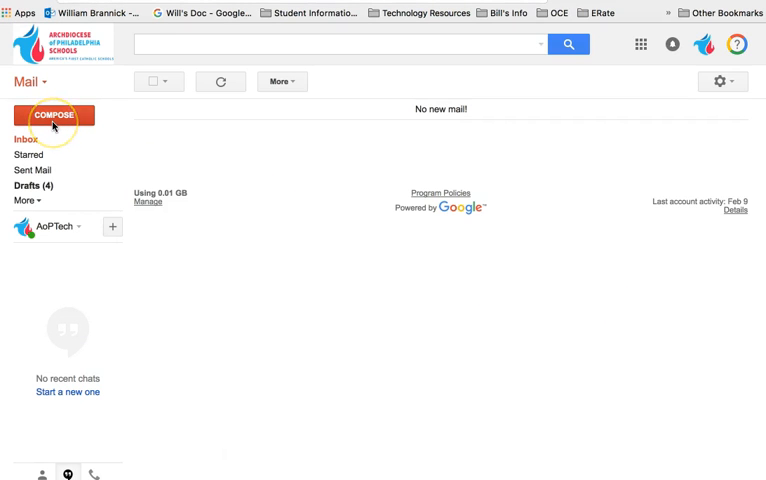
pyautogui.click(54, 114)
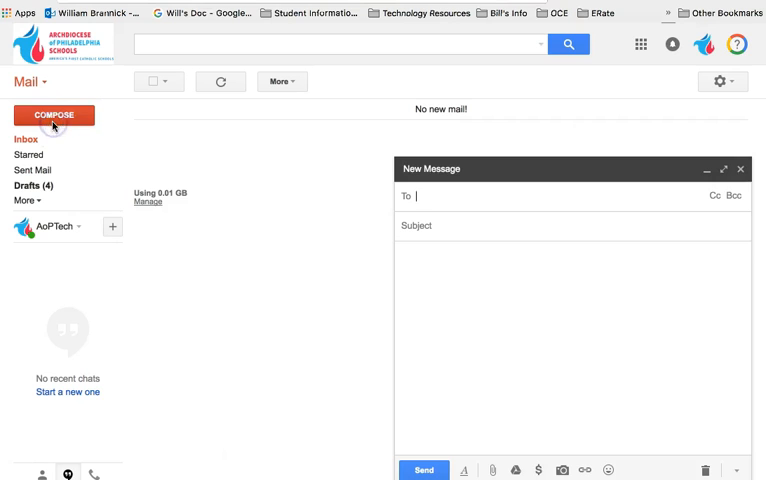
pyautogui.moveTo(472, 244)
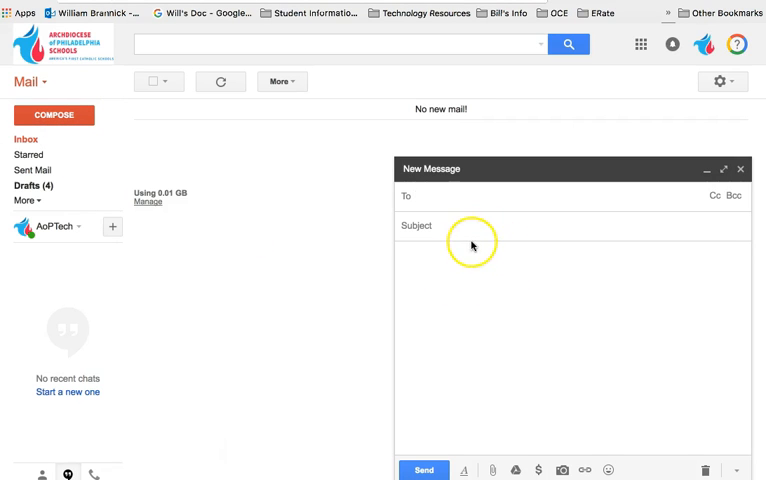
pyautogui.moveTo(432, 404)
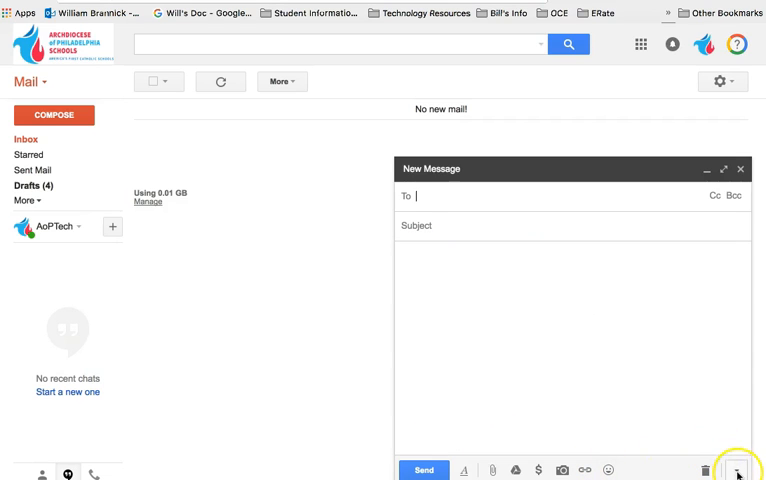
pyautogui.click(736, 470)
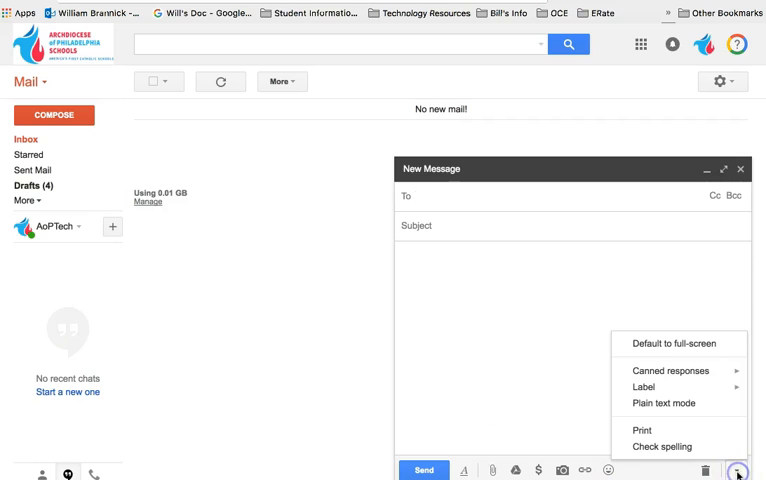
pyautogui.click(672, 372)
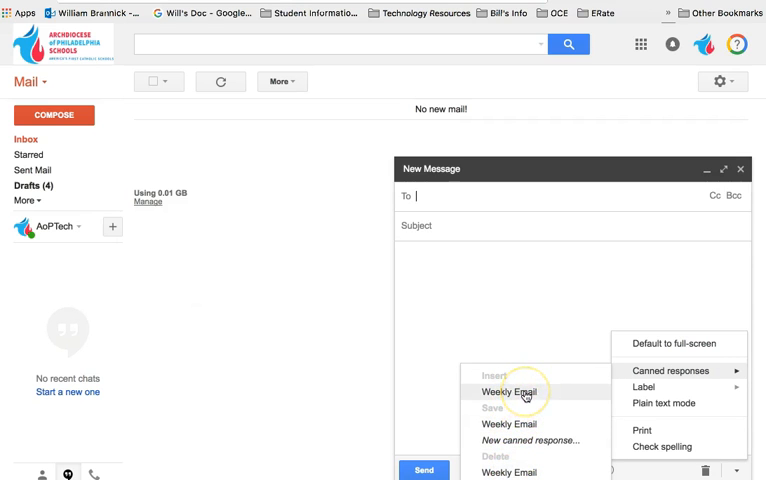
# - Insert the Weekly Email canned response into the message, review it, then close the draft
pyautogui.click(508, 392)
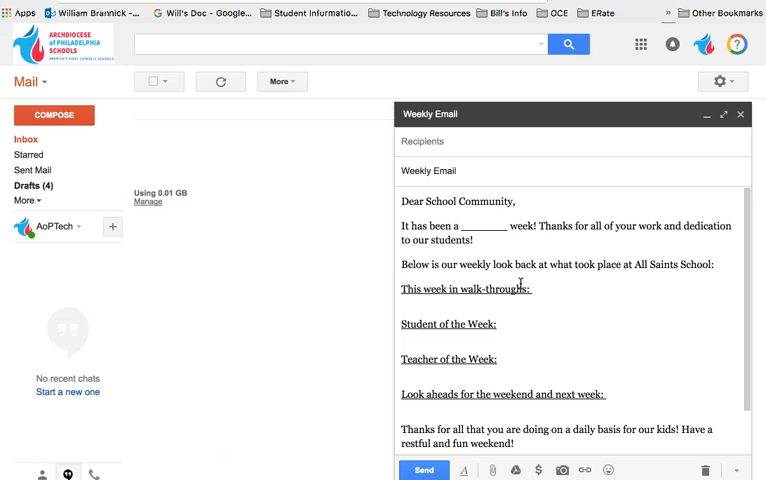
pyautogui.click(732, 470)
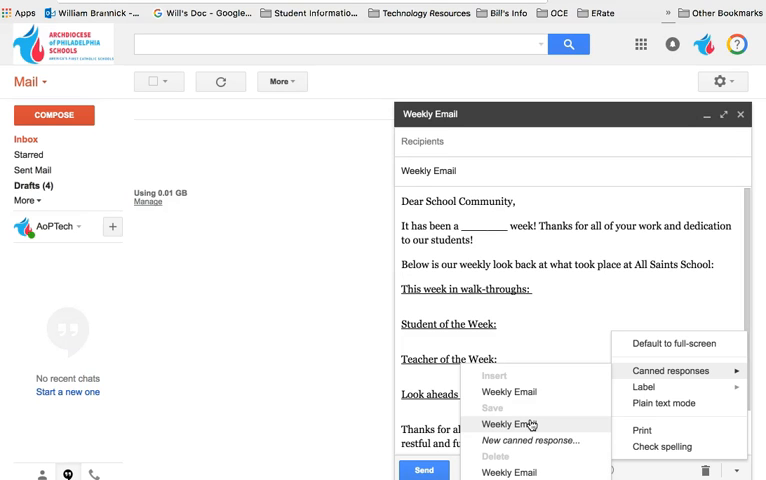
pyautogui.moveTo(562, 336)
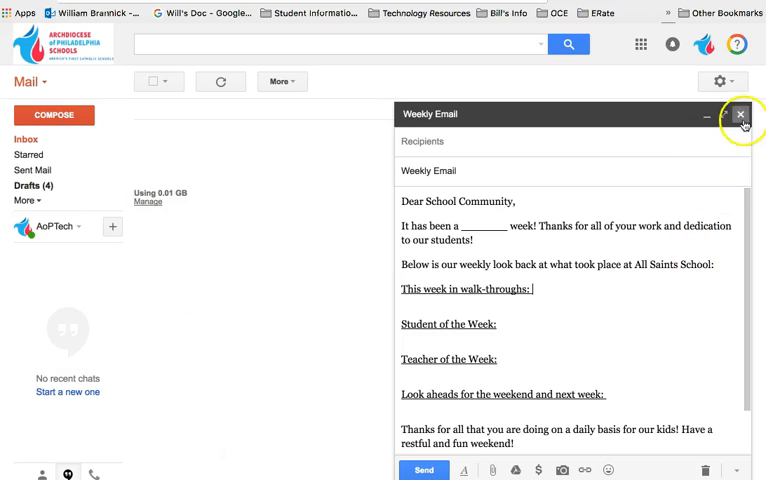
pyautogui.click(740, 114)
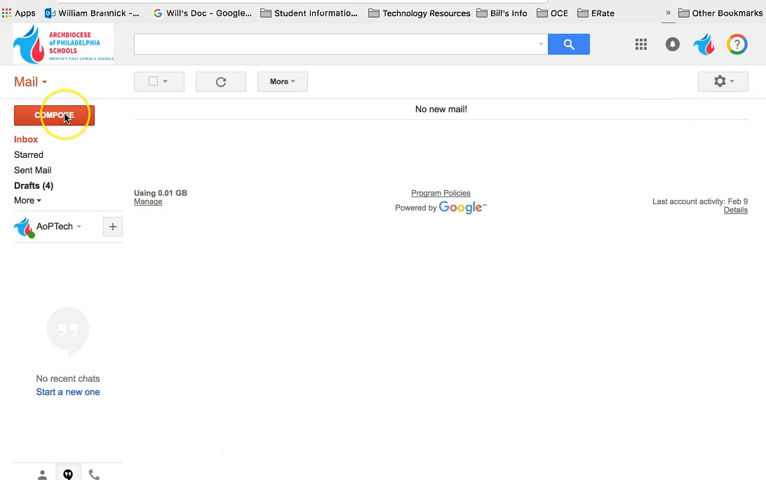
# - Start another new message and open its More options menu
pyautogui.click(52, 114)
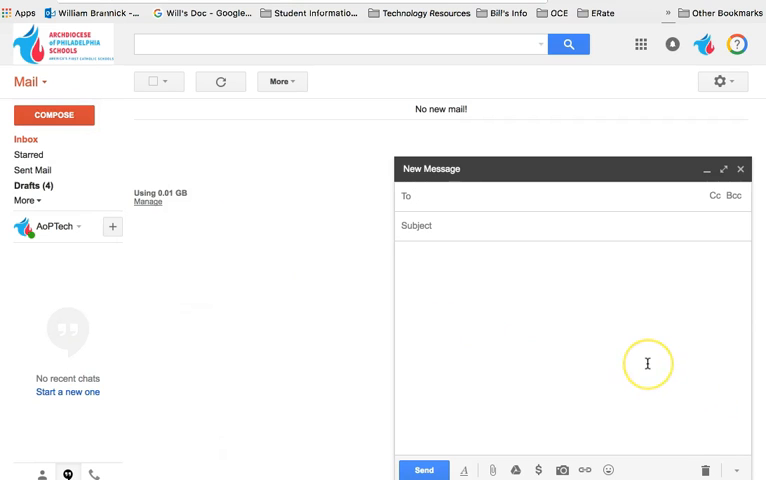
pyautogui.moveTo(738, 470)
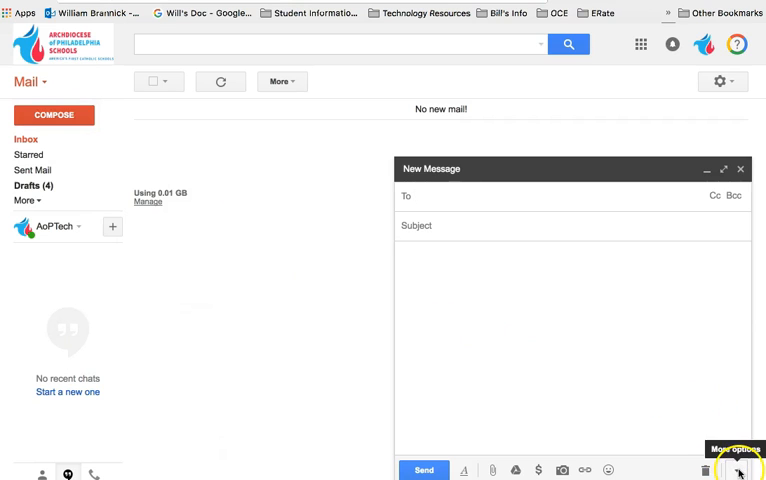
pyautogui.click(738, 468)
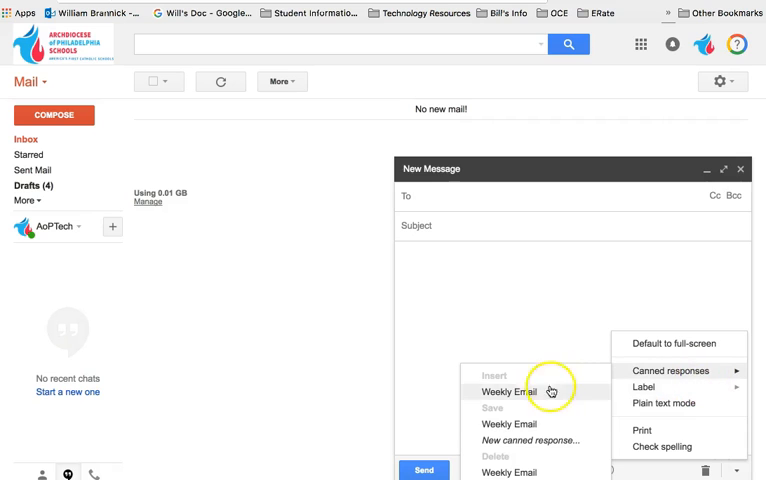
pyautogui.moveTo(532, 424)
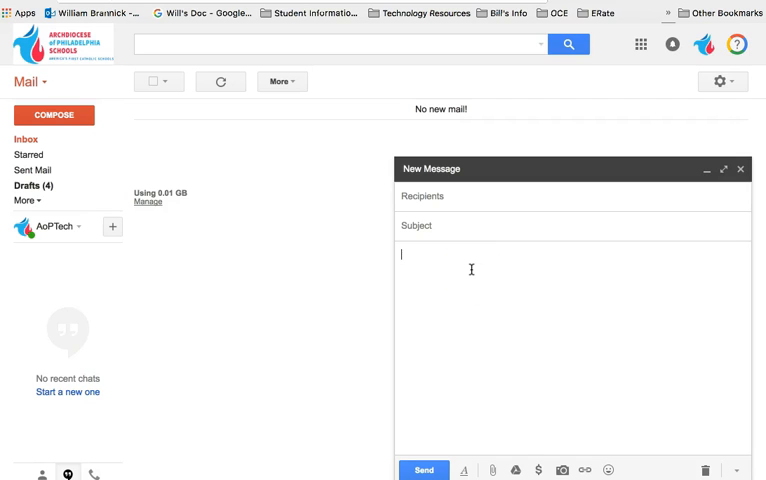
# - Write 'New Canned Response' and 'Walk-Through Data' in the message body
pyautogui.write('New Canned')
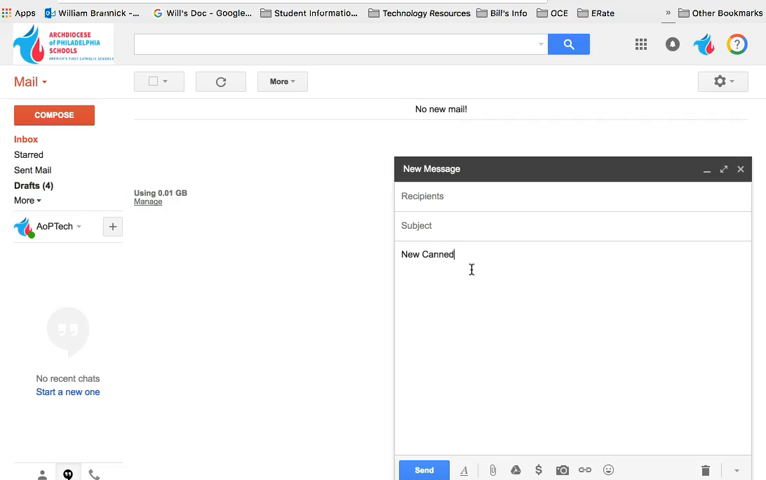
pyautogui.write('Response')
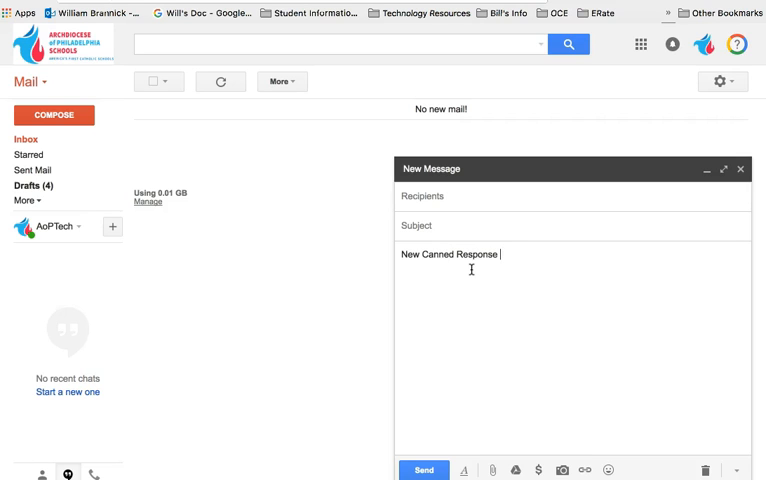
pyautogui.write('Walk-T')
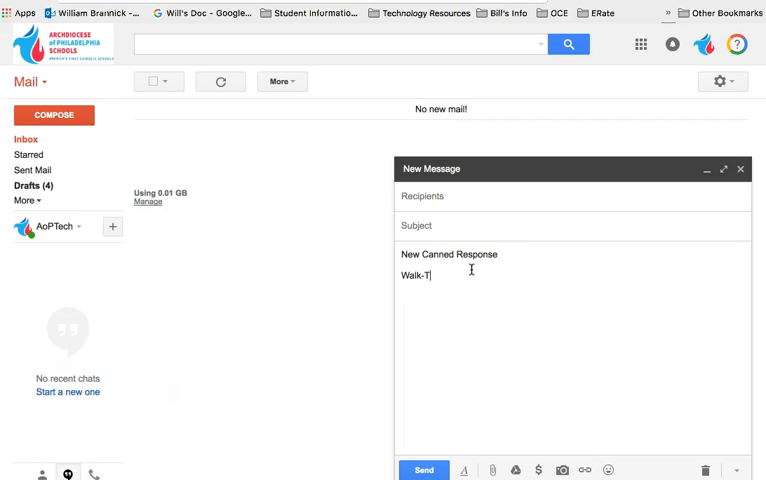
pyautogui.write('hrough Data')
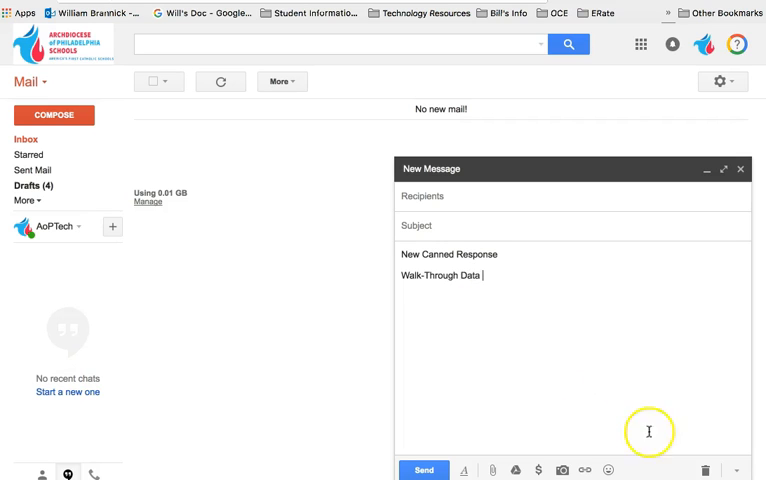
pyautogui.moveTo(740, 470)
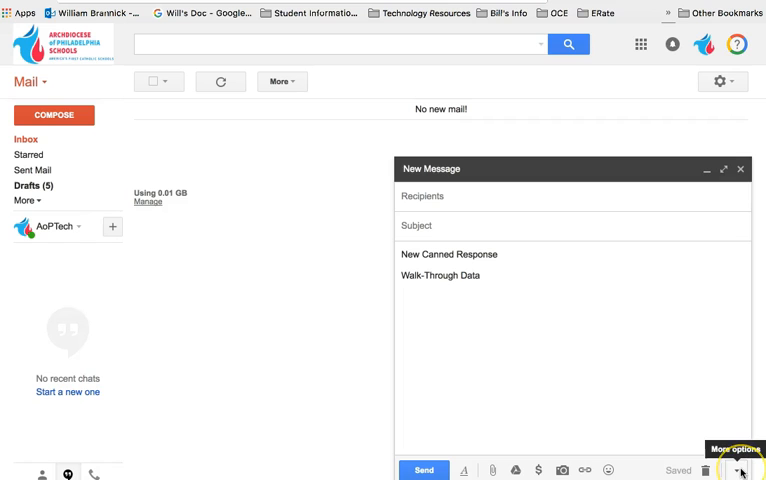
pyautogui.click(738, 470)
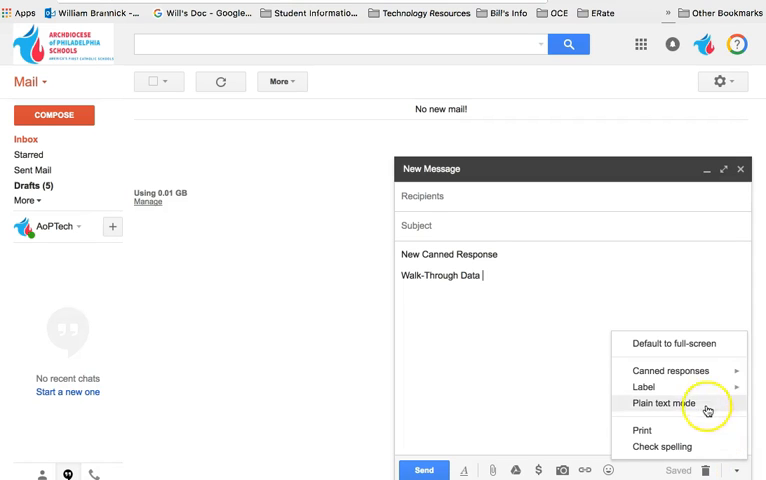
# - Save the body as a canned response named 'Walk through Data' and close the message
pyautogui.click(670, 372)
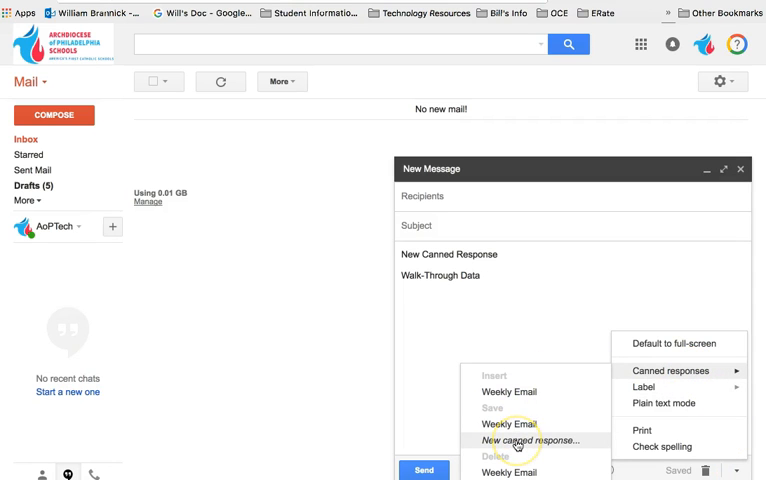
pyautogui.click(528, 440)
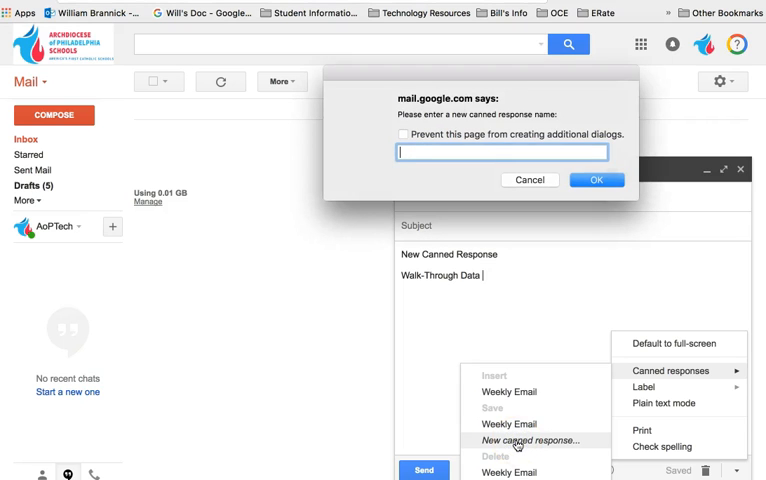
pyautogui.write('Walk through Data')
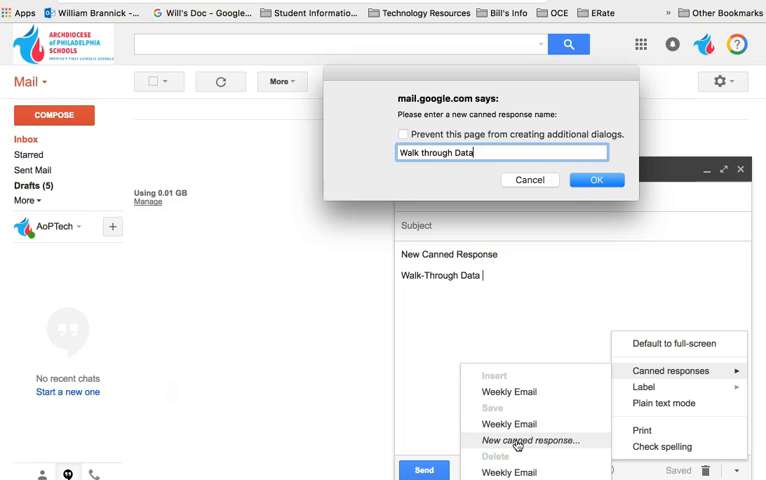
pyautogui.click(596, 180)
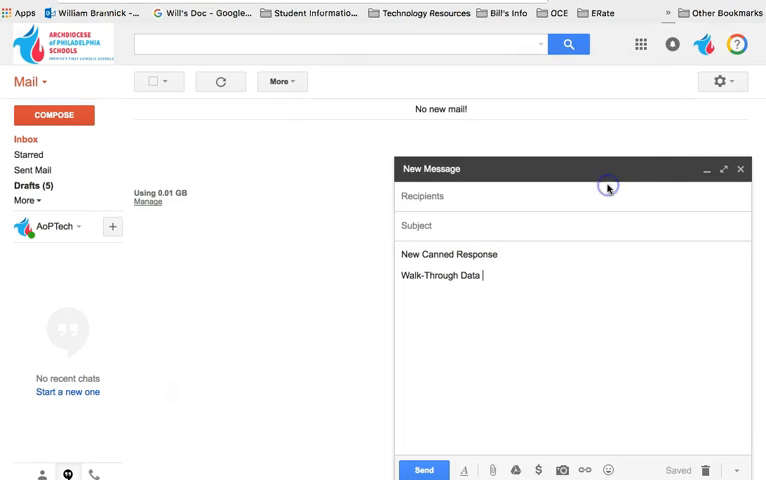
pyautogui.click(740, 168)
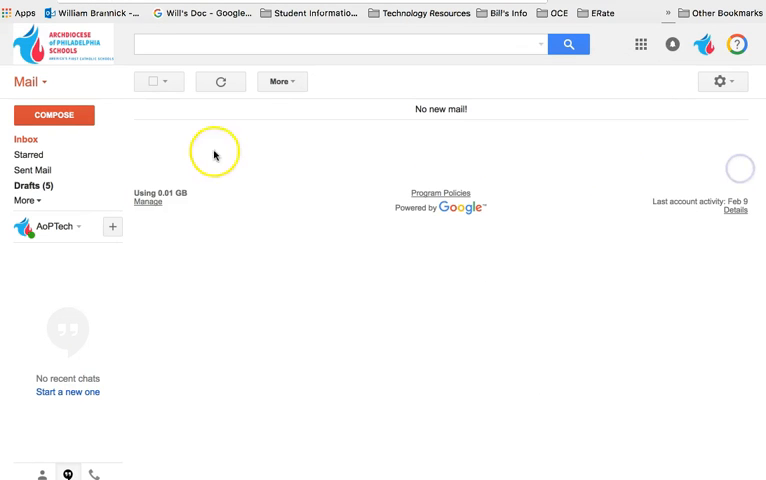
# - Fill a new message from the 'Walk through Data' canned response, then close it
pyautogui.click(54, 114)
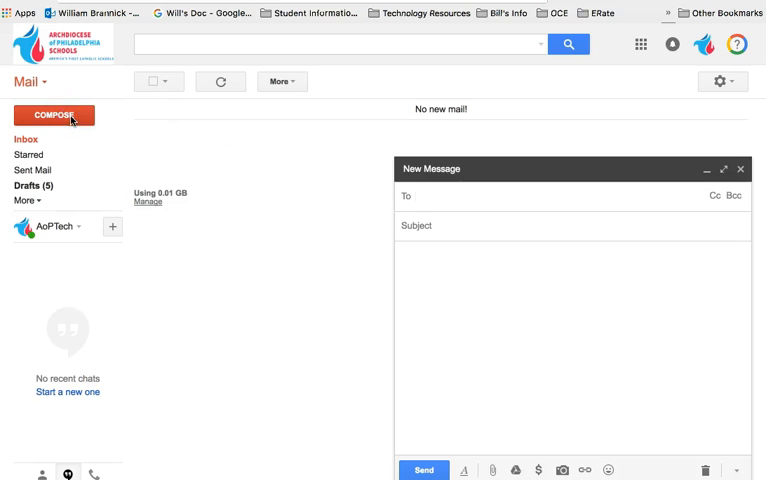
pyautogui.click(736, 470)
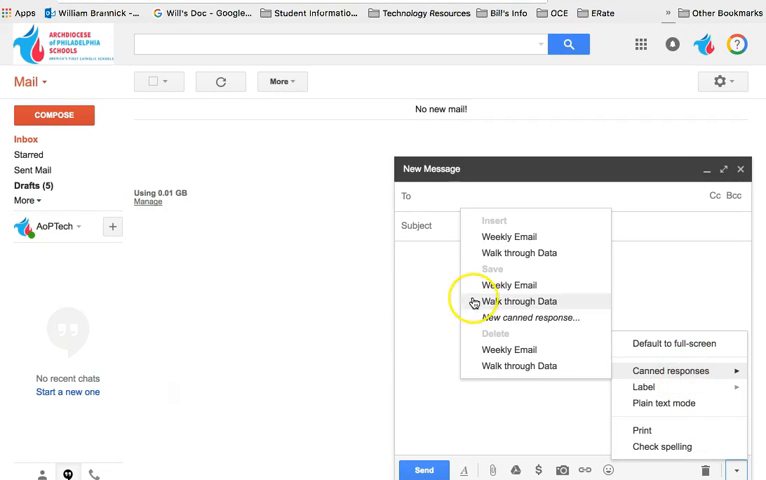
pyautogui.click(520, 300)
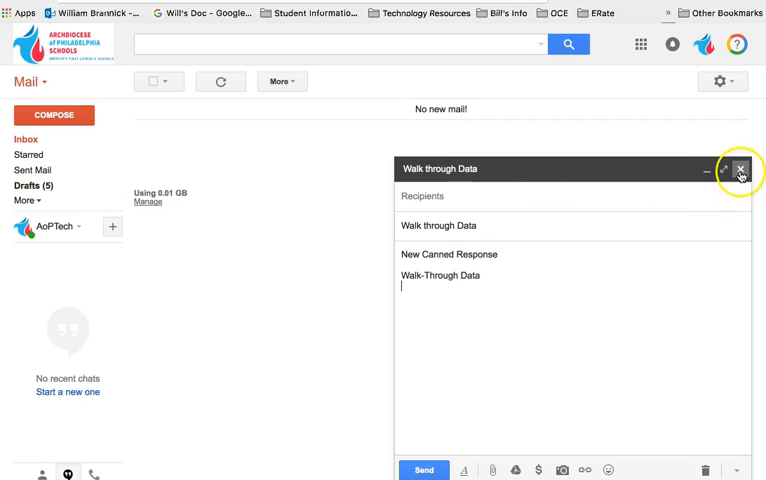
pyautogui.click(740, 168)
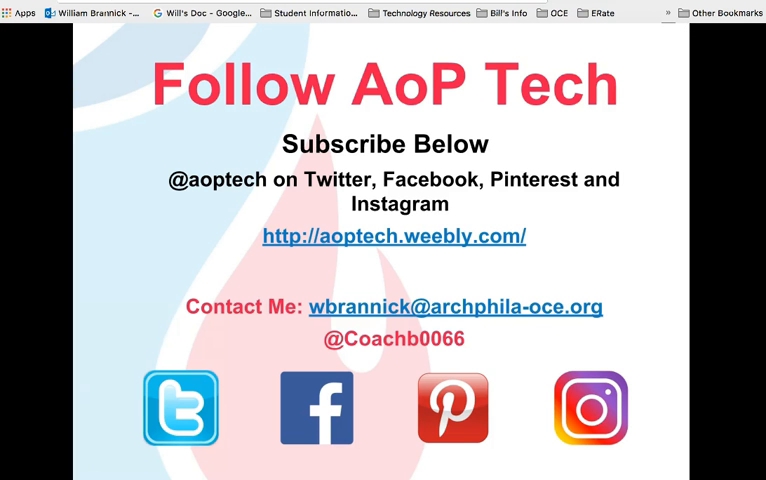
pyautogui.moveTo(716, 156)
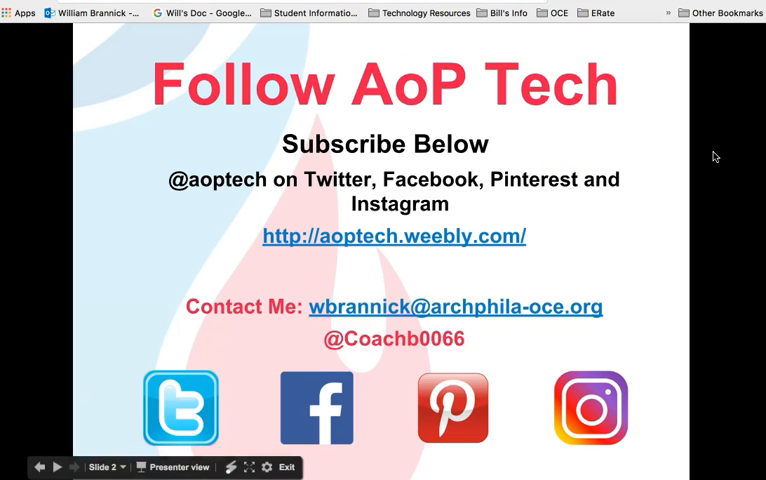